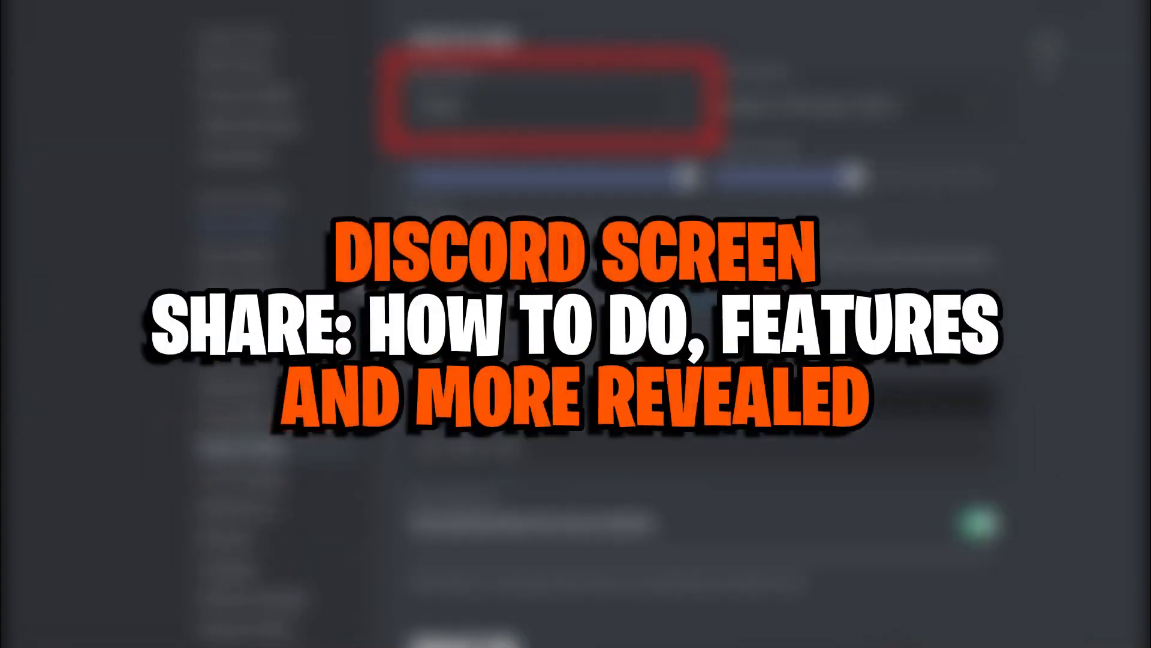
Select Microphone (USB Audio CODEC) as the input device and raise input volume to maximum.
{"action": "left_click", "coordinate": [547, 105]}
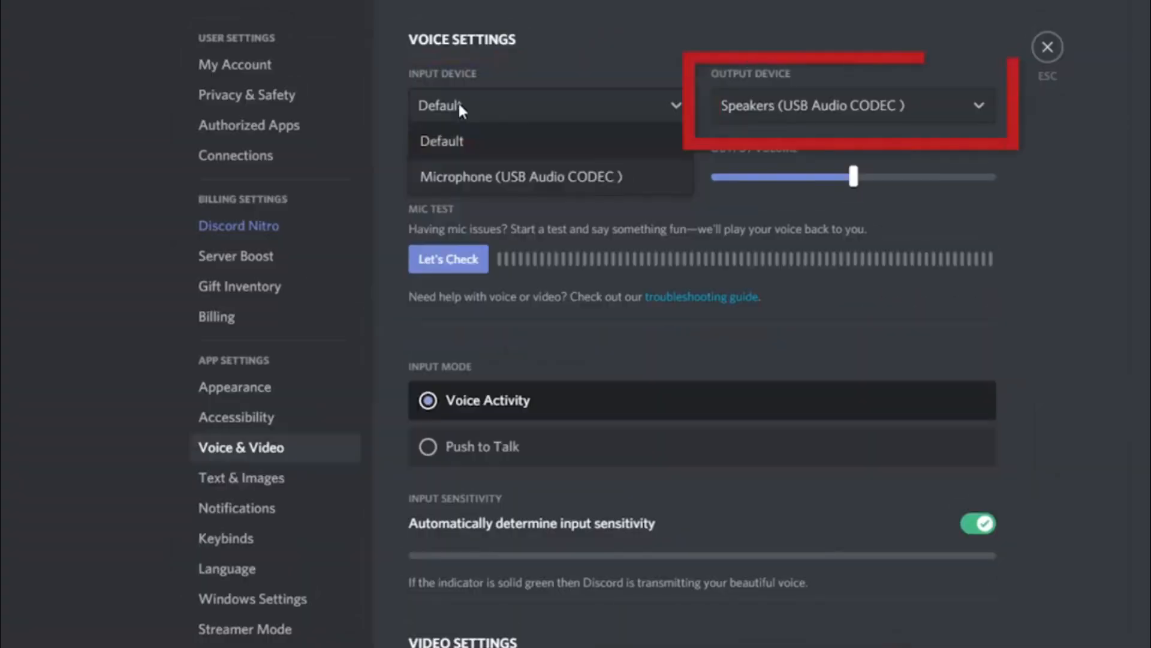
{"action": "left_click", "coordinate": [521, 176]}
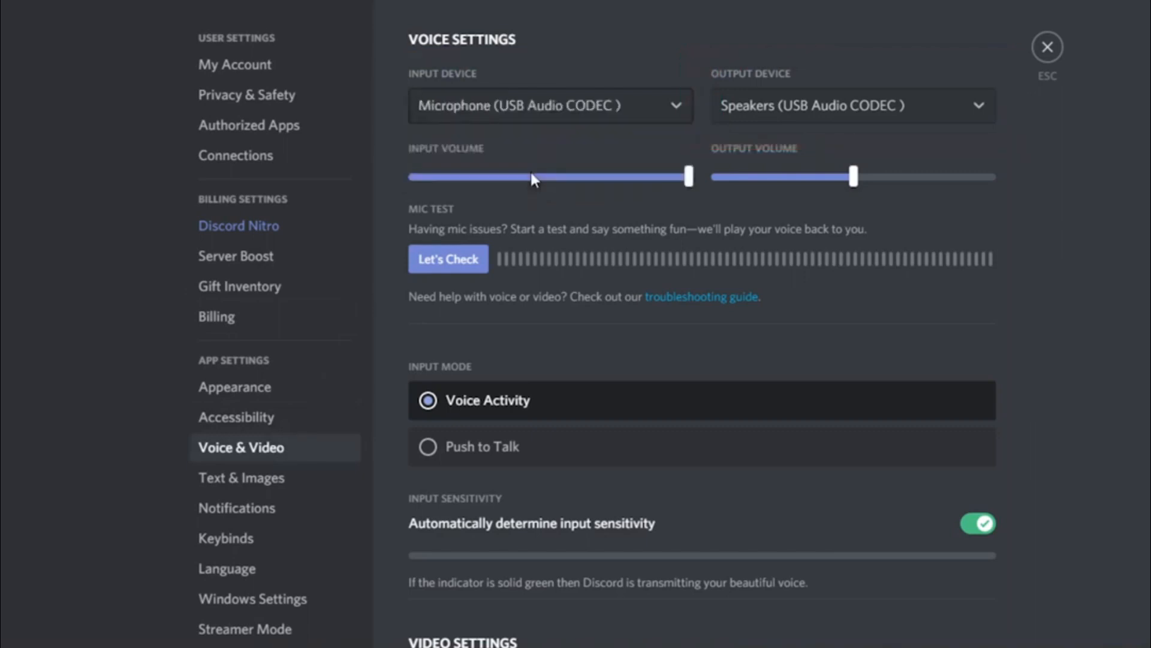
{"action": "left_click", "coordinate": [851, 105]}
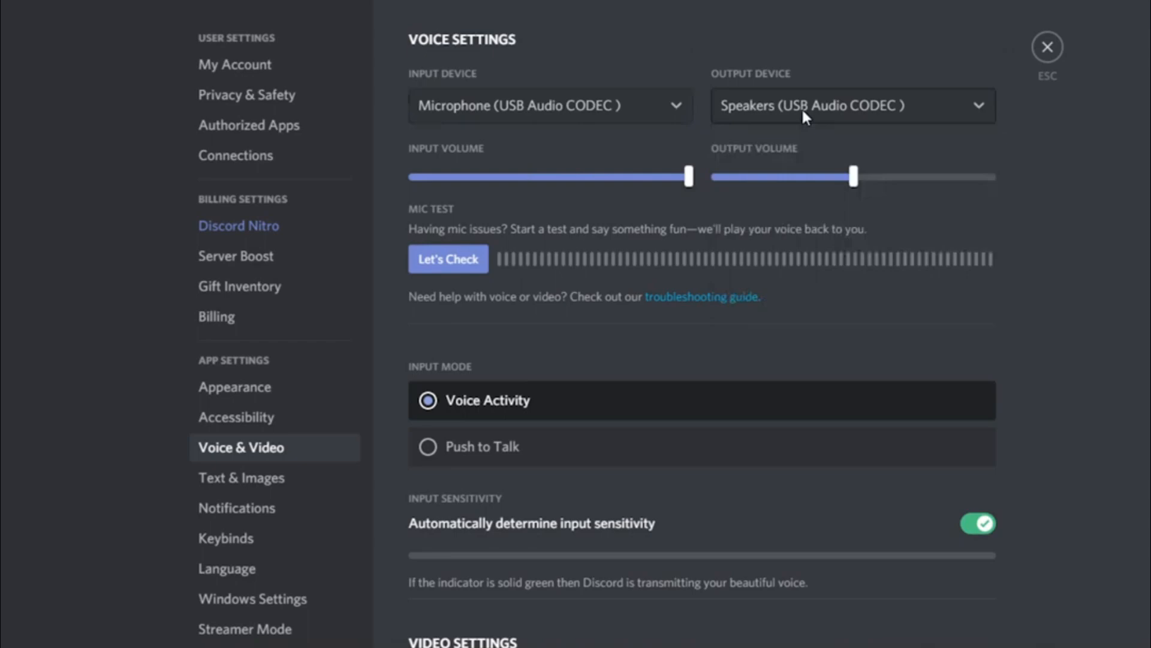
{"action": "mouse_move", "coordinate": [481, 446]}
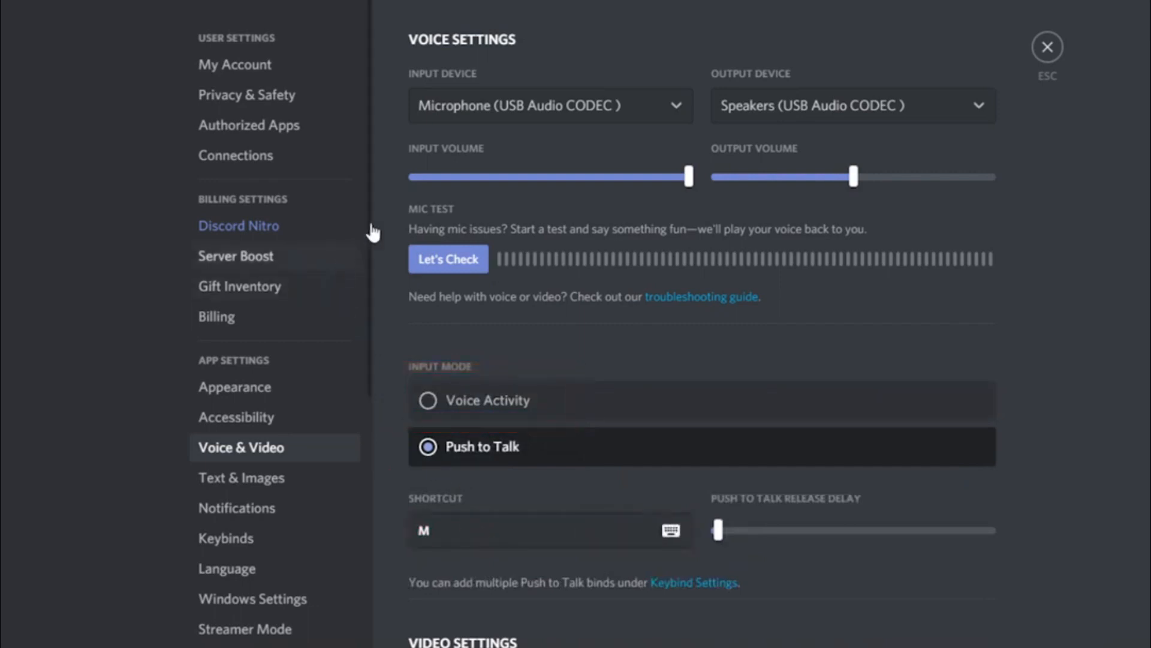
Join General voice and go live streaming the Edge new tab at 720p, 30 fps.
{"action": "left_click", "coordinate": [1047, 47]}
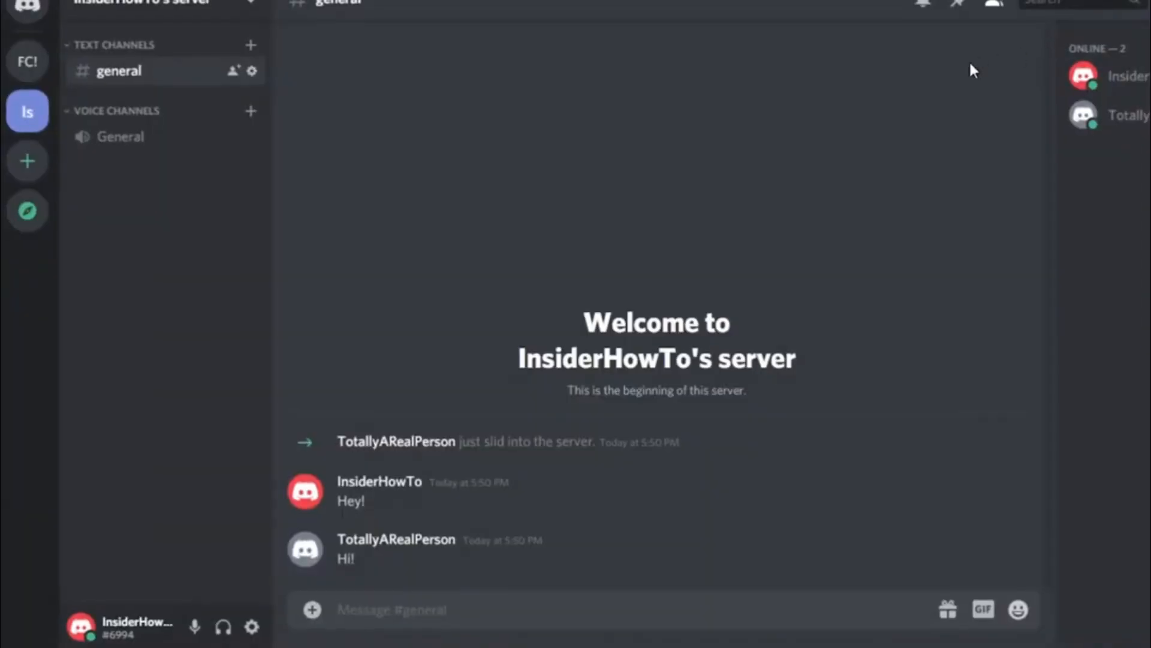
{"action": "mouse_move", "coordinate": [154, 150]}
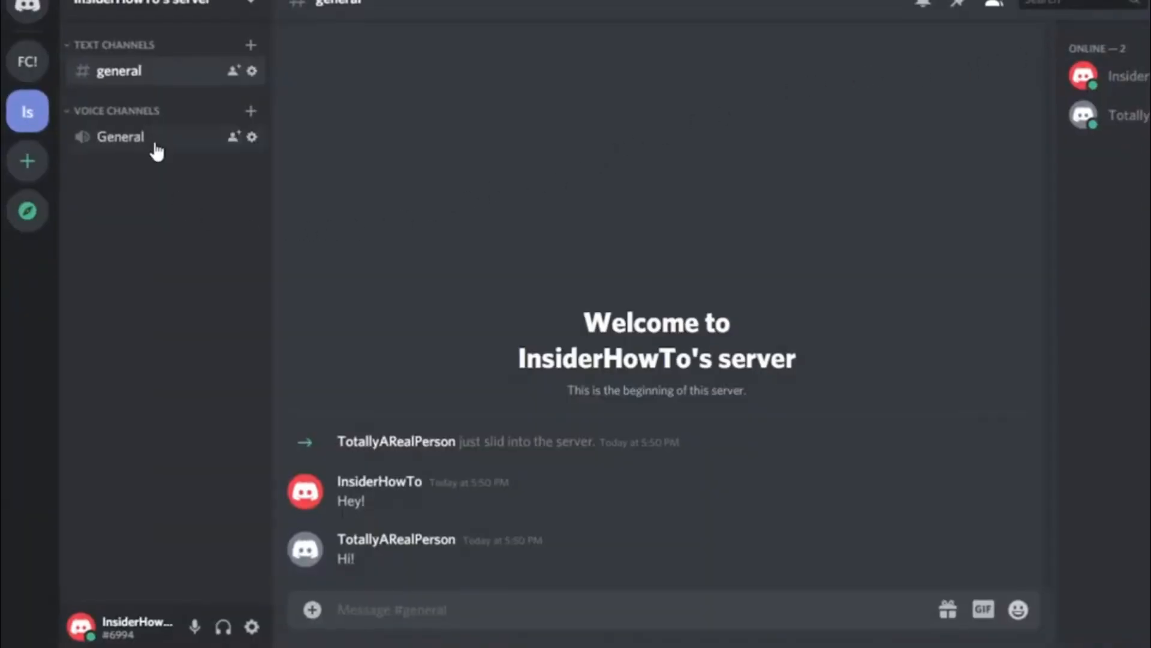
{"action": "left_click", "coordinate": [120, 136]}
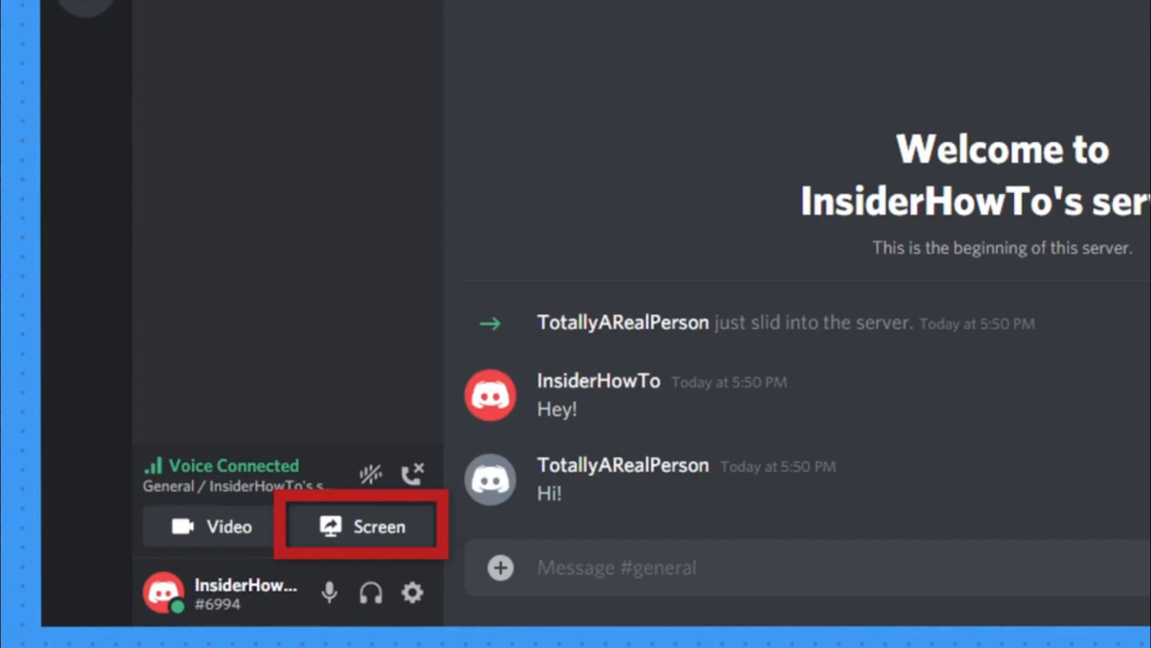
{"action": "left_click", "coordinate": [379, 526]}
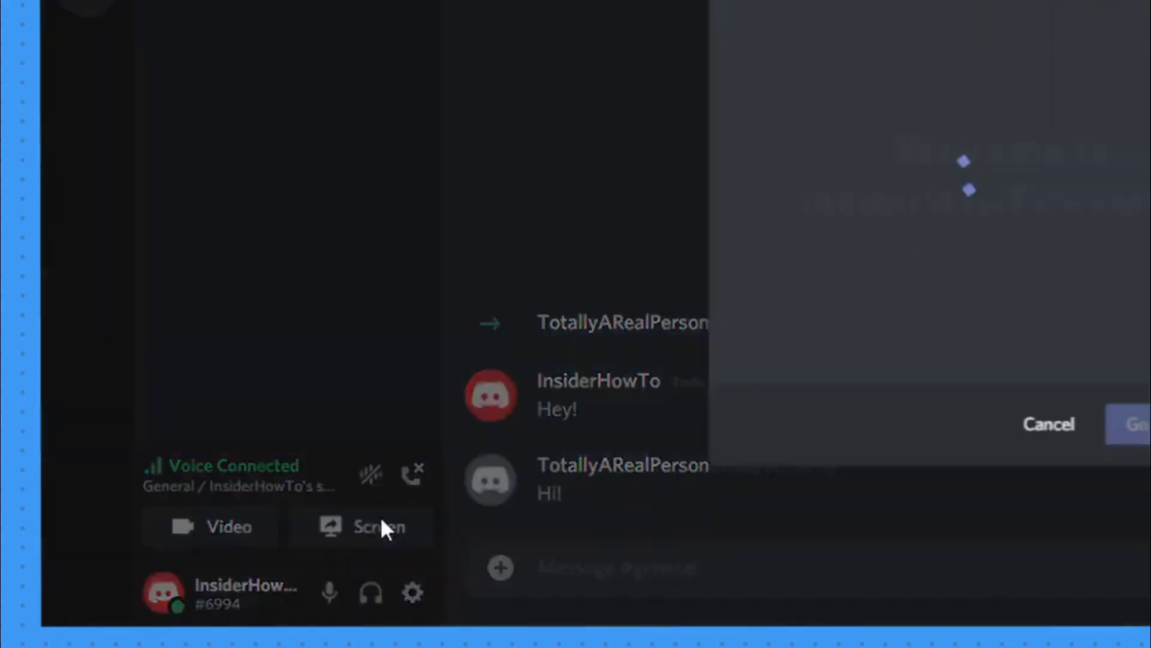
{"action": "left_click", "coordinate": [379, 527]}
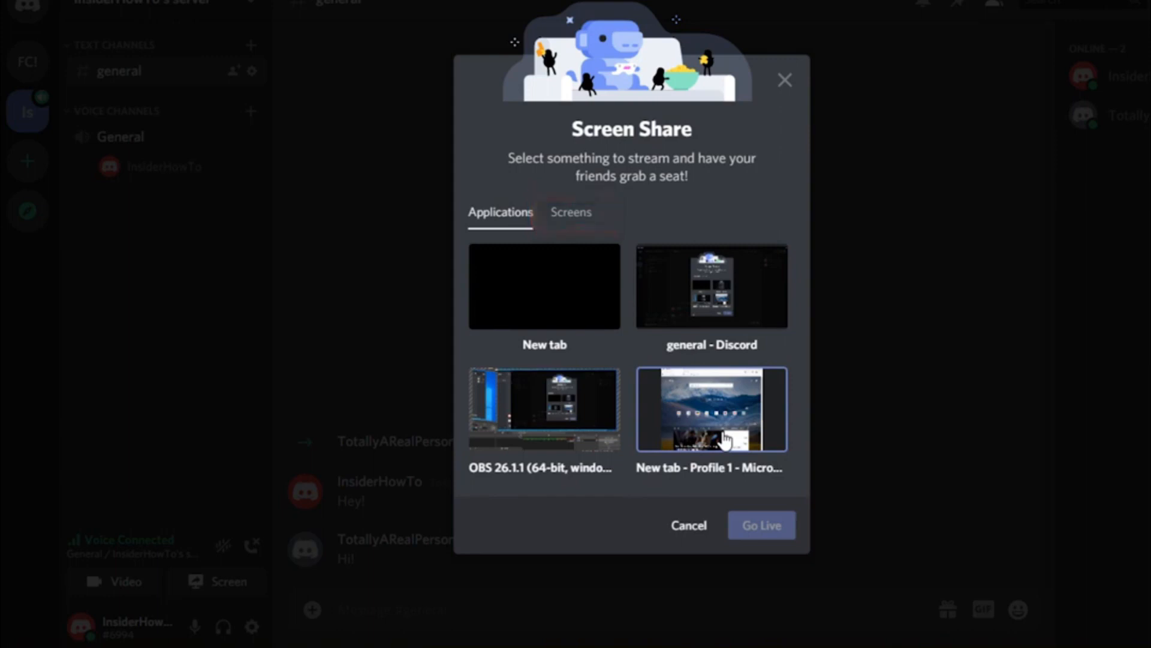
{"action": "left_click", "coordinate": [710, 409]}
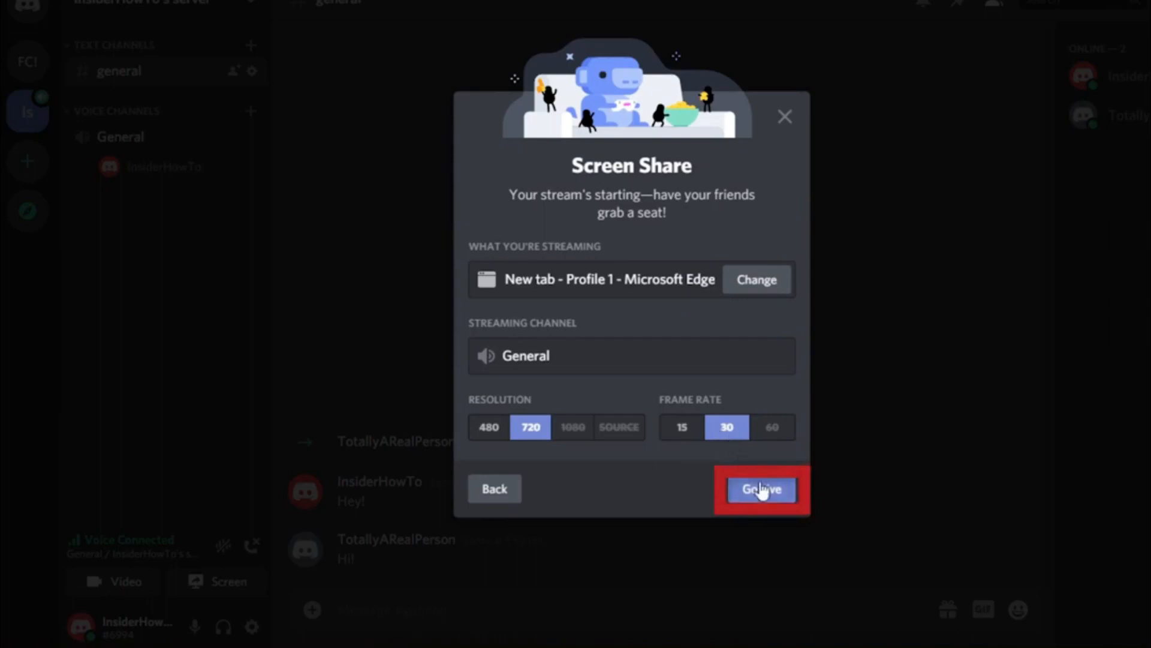
{"action": "left_click", "coordinate": [762, 489]}
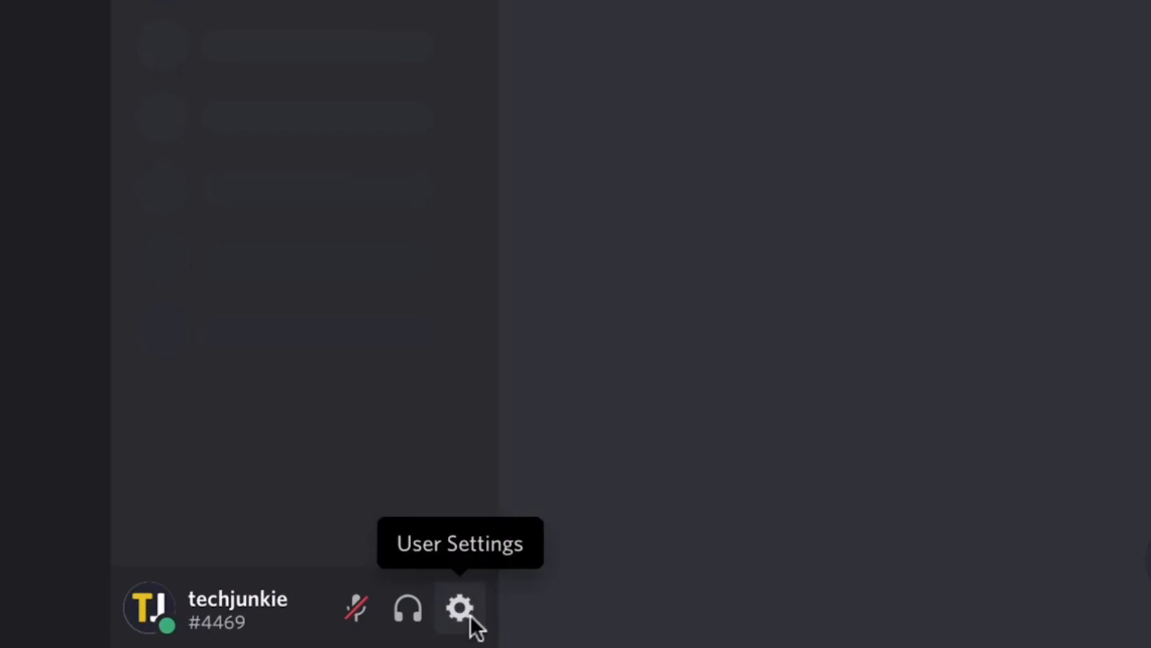
{"action": "left_click", "coordinate": [460, 608]}
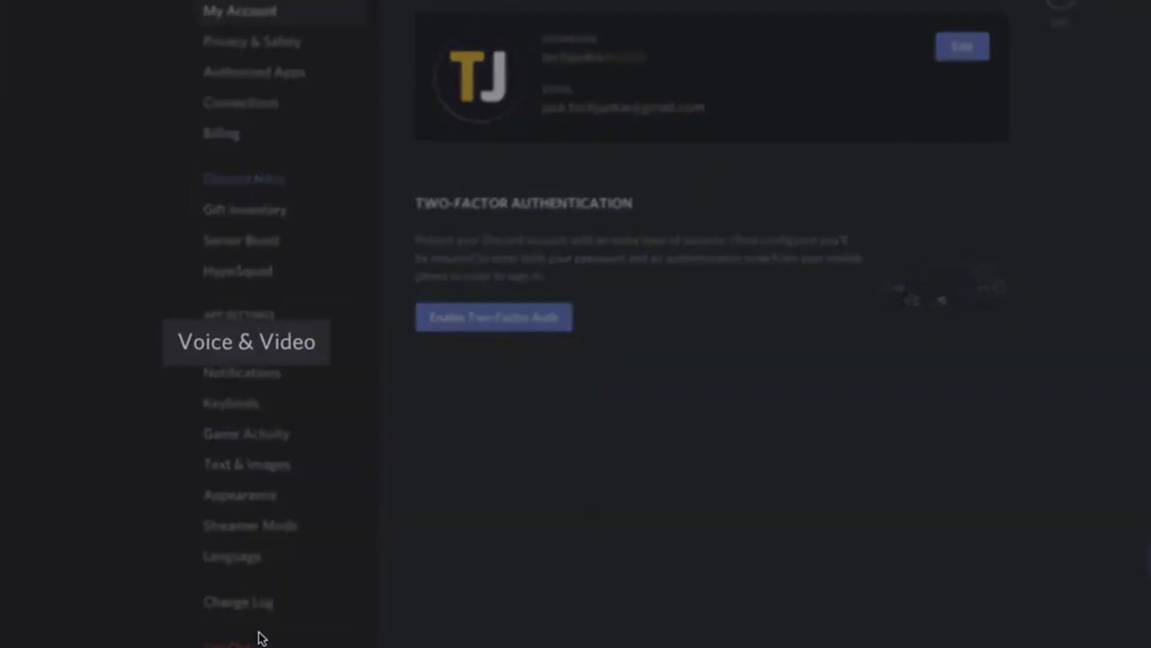
{"action": "left_click", "coordinate": [247, 341]}
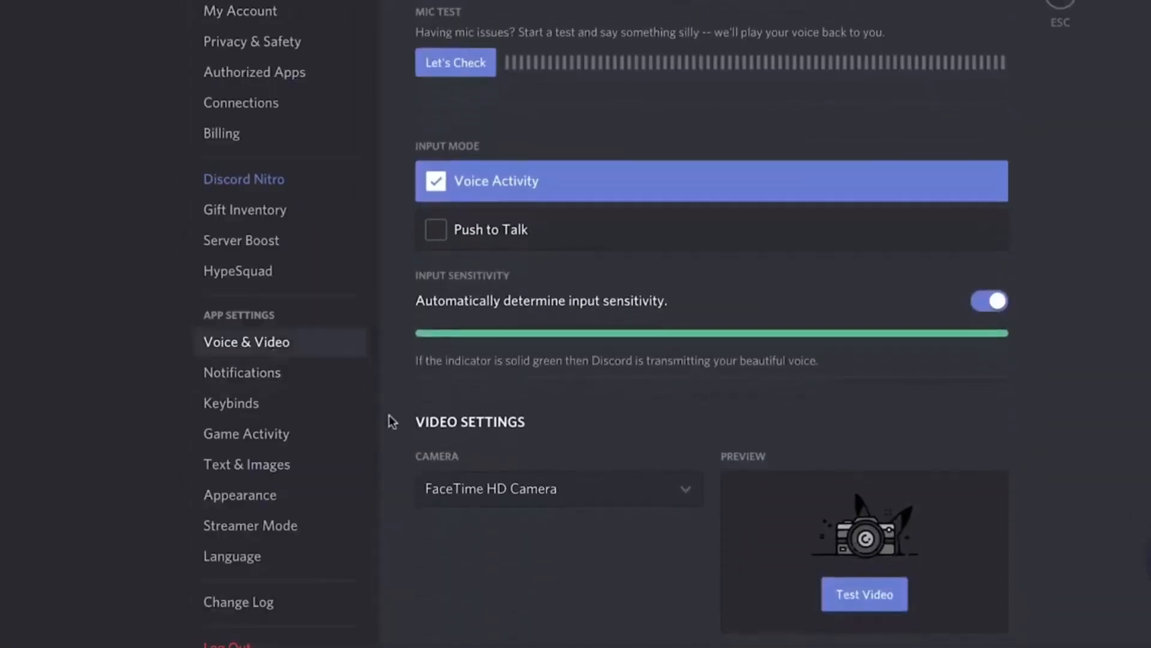
{"action": "scroll", "scroll_direction": "down", "scroll_amount": 3}
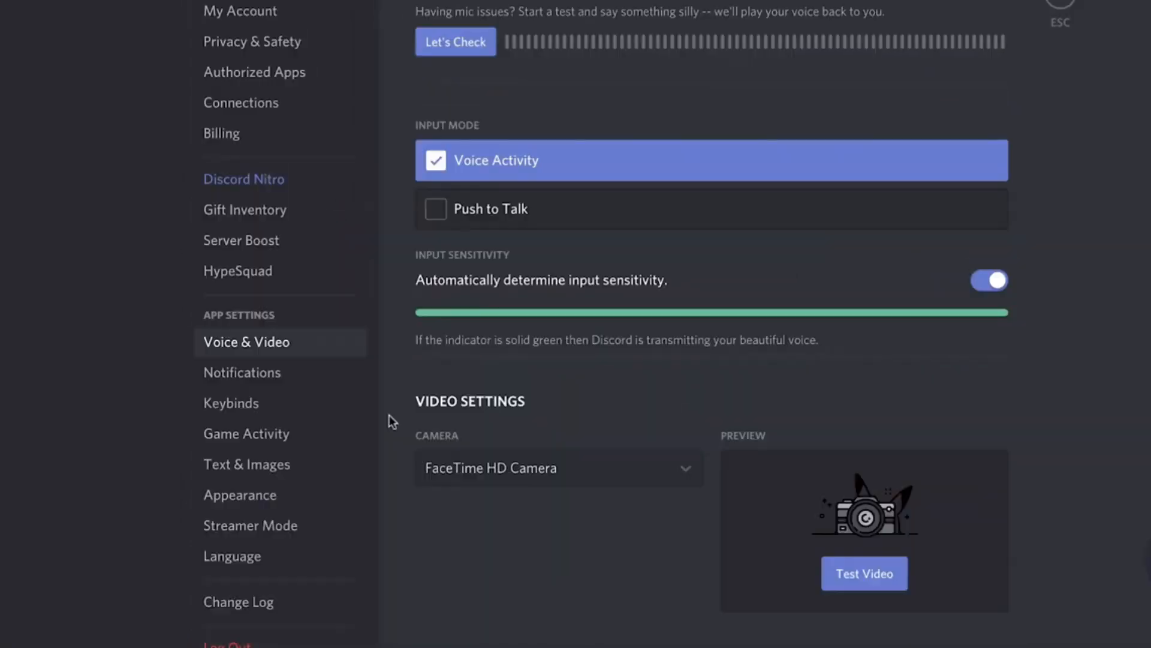
{"action": "key", "text": "Escape"}
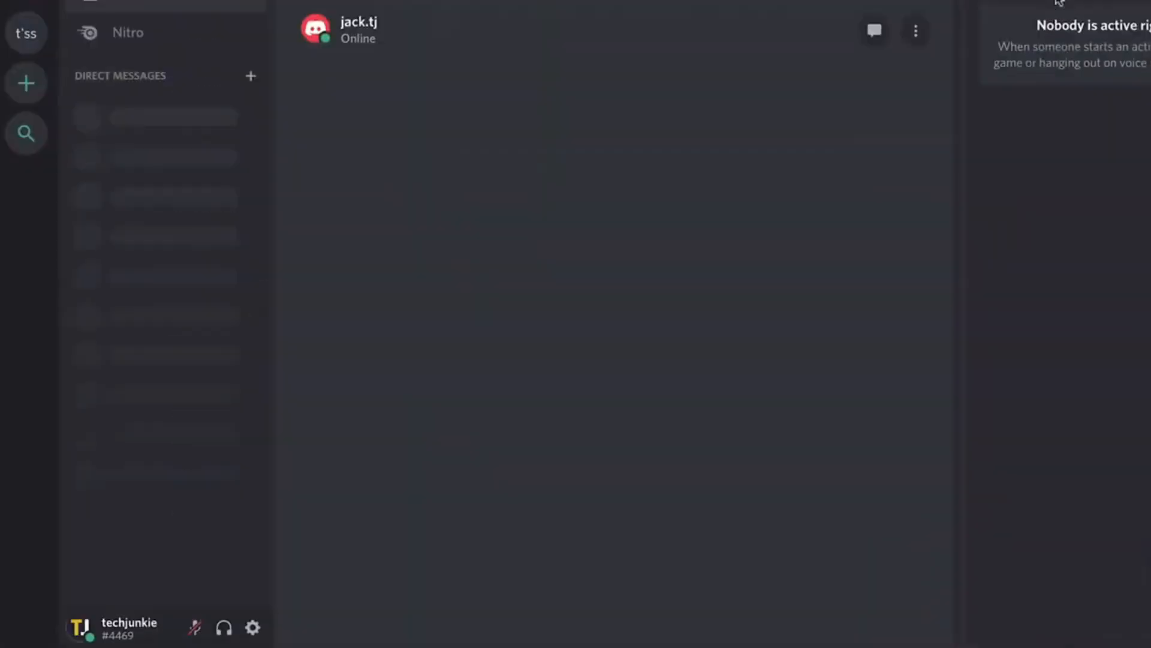
{"action": "left_click", "coordinate": [916, 31]}
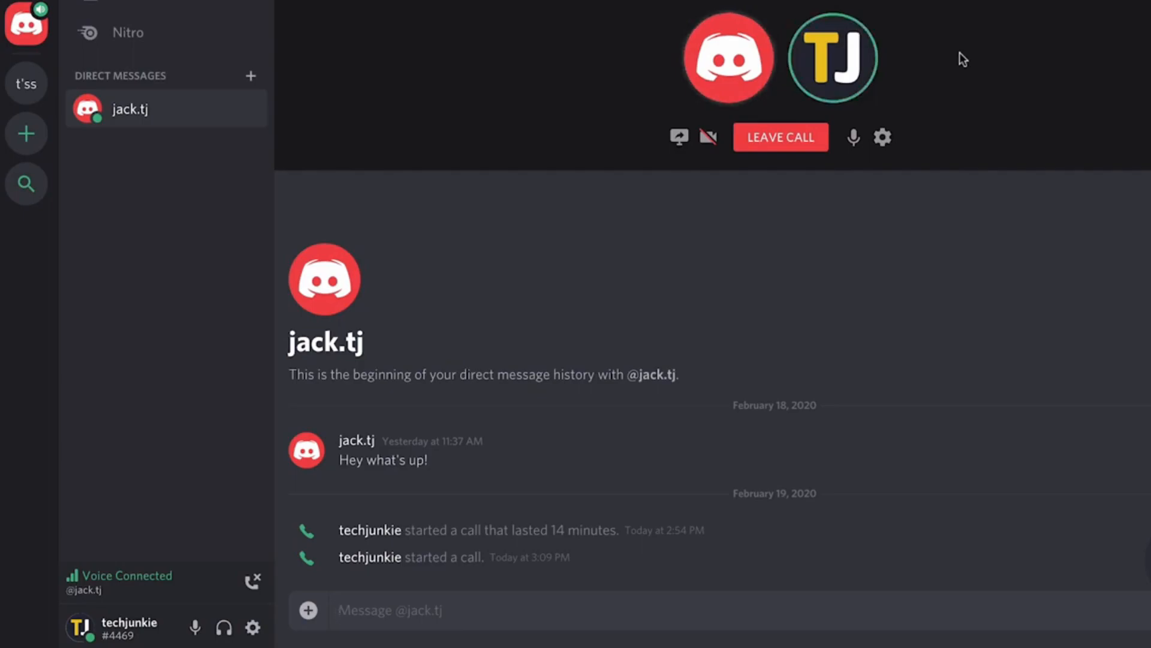
{"action": "left_click", "coordinate": [677, 137]}
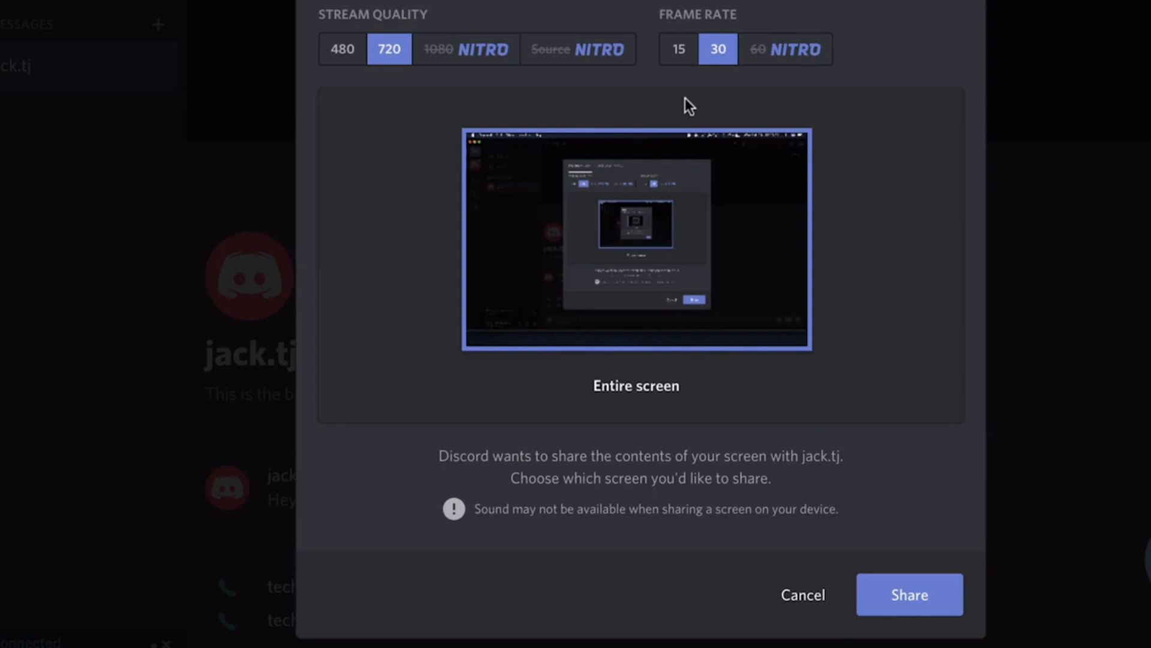
{"action": "left_click", "coordinate": [908, 594]}
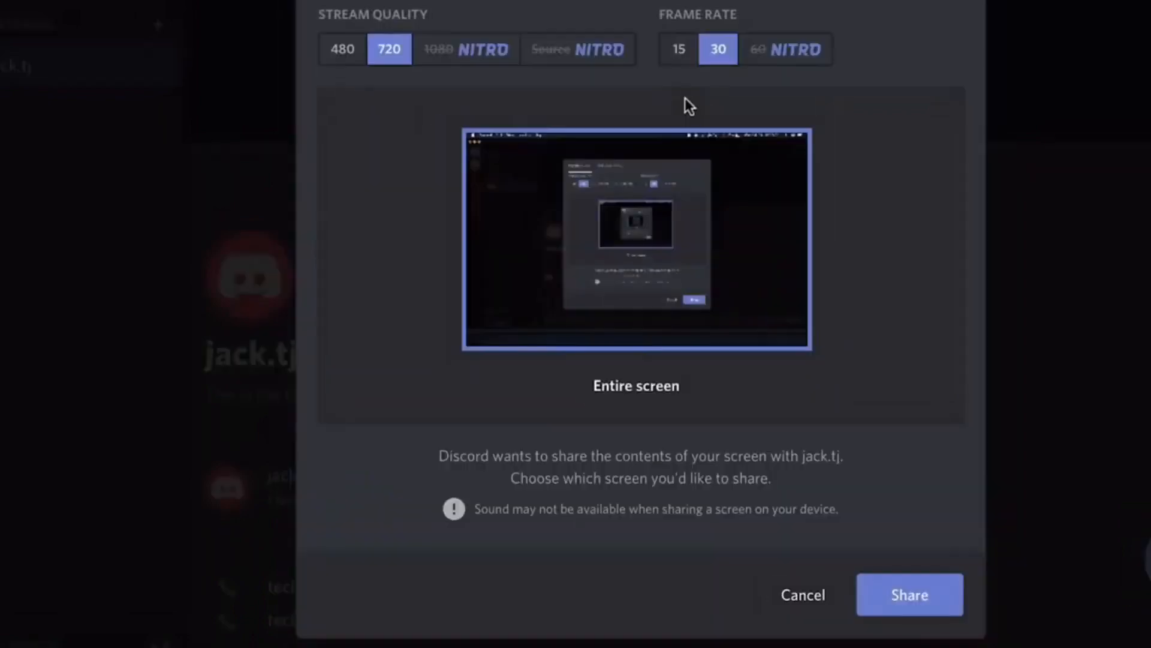
{"action": "left_click", "coordinate": [909, 595]}
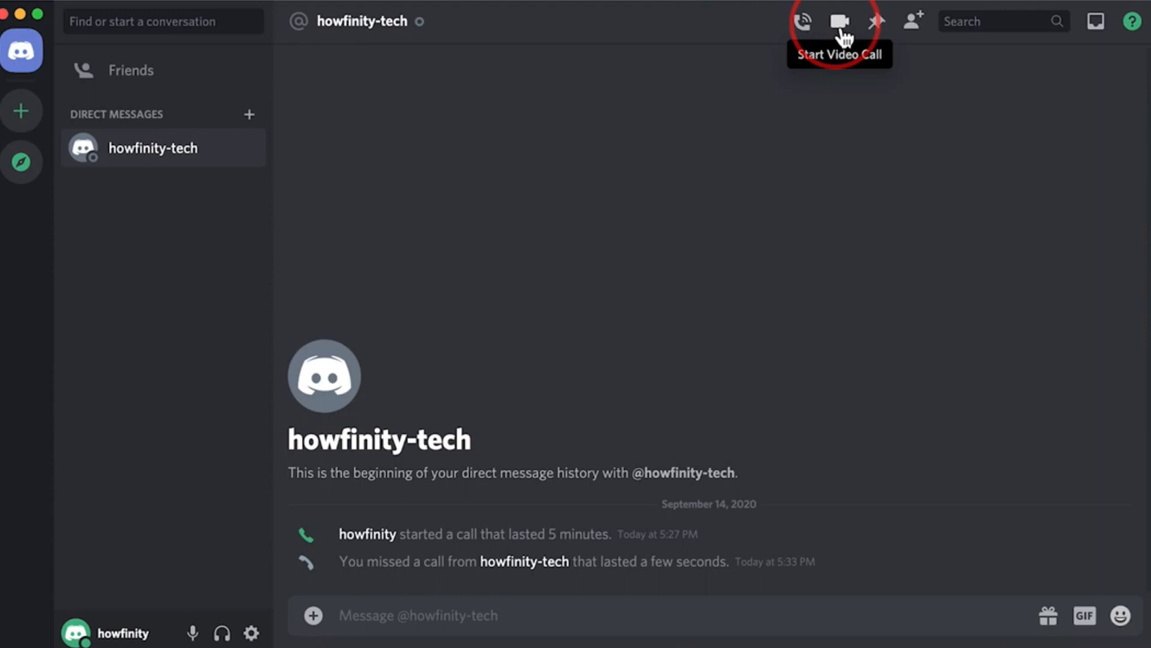
Call howfinity-tech and pick the chess game window to stream at 720 resolution, 30 fps.
{"action": "left_click", "coordinate": [839, 20]}
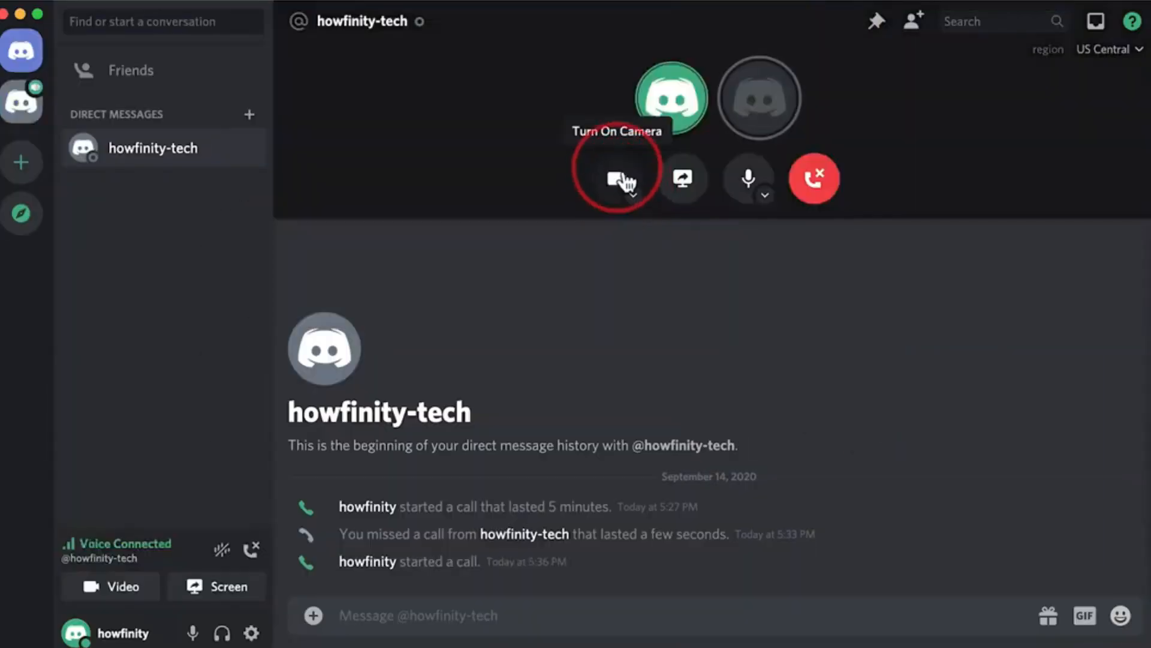
{"action": "left_click", "coordinate": [683, 177]}
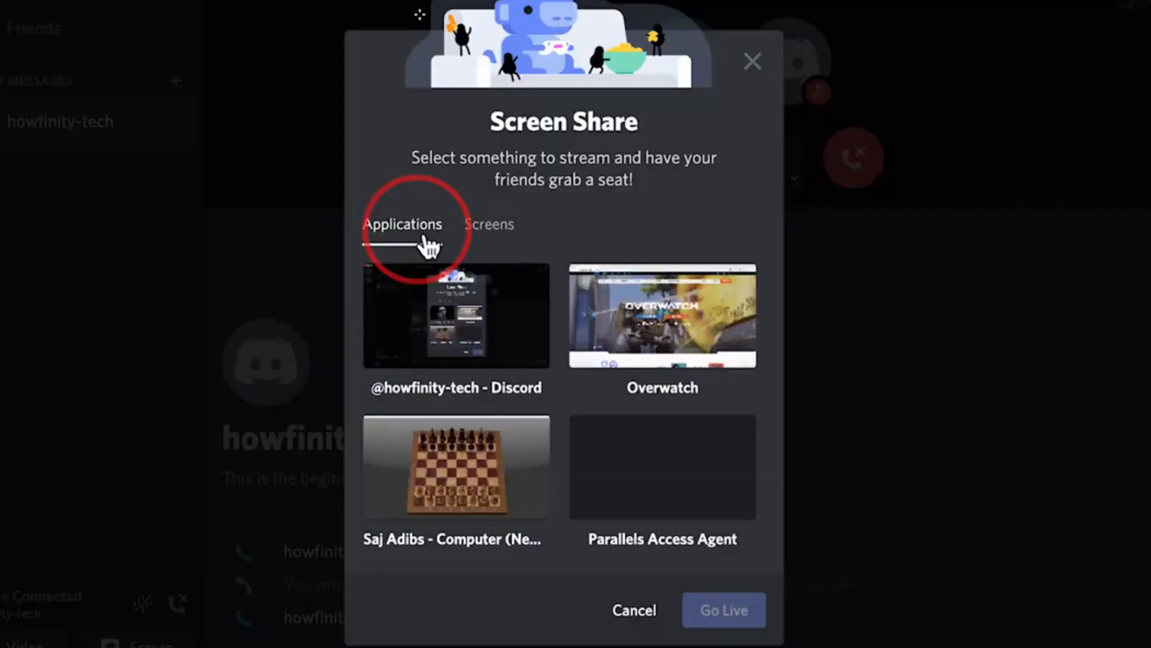
{"action": "left_click", "coordinate": [453, 468]}
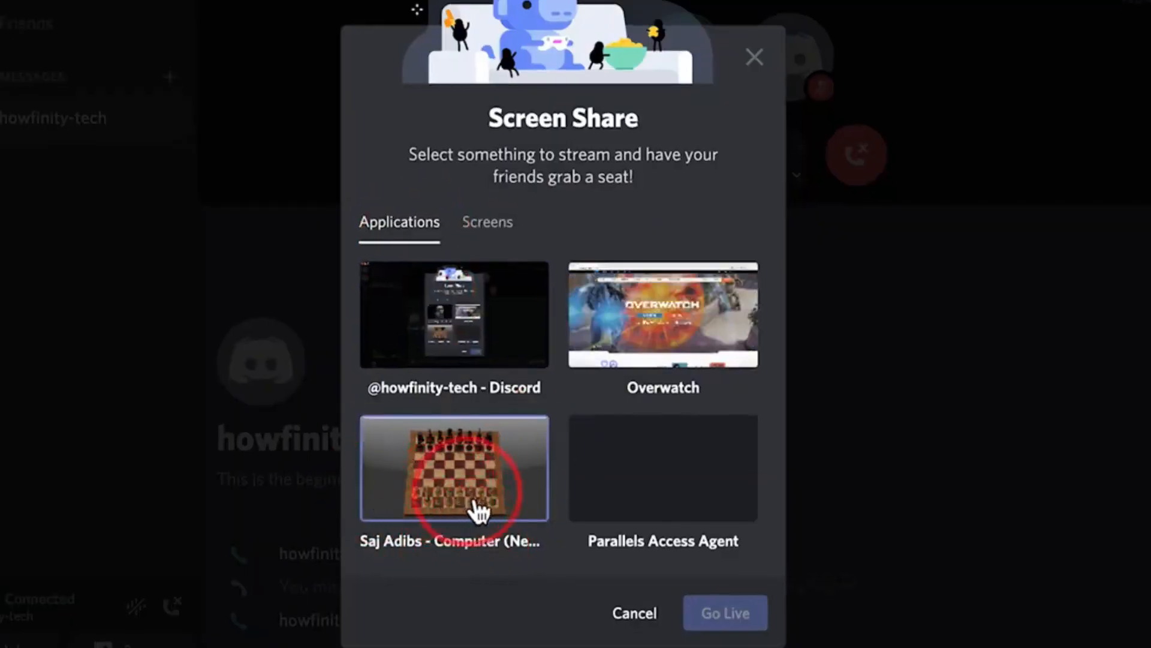
{"action": "left_click", "coordinate": [454, 468]}
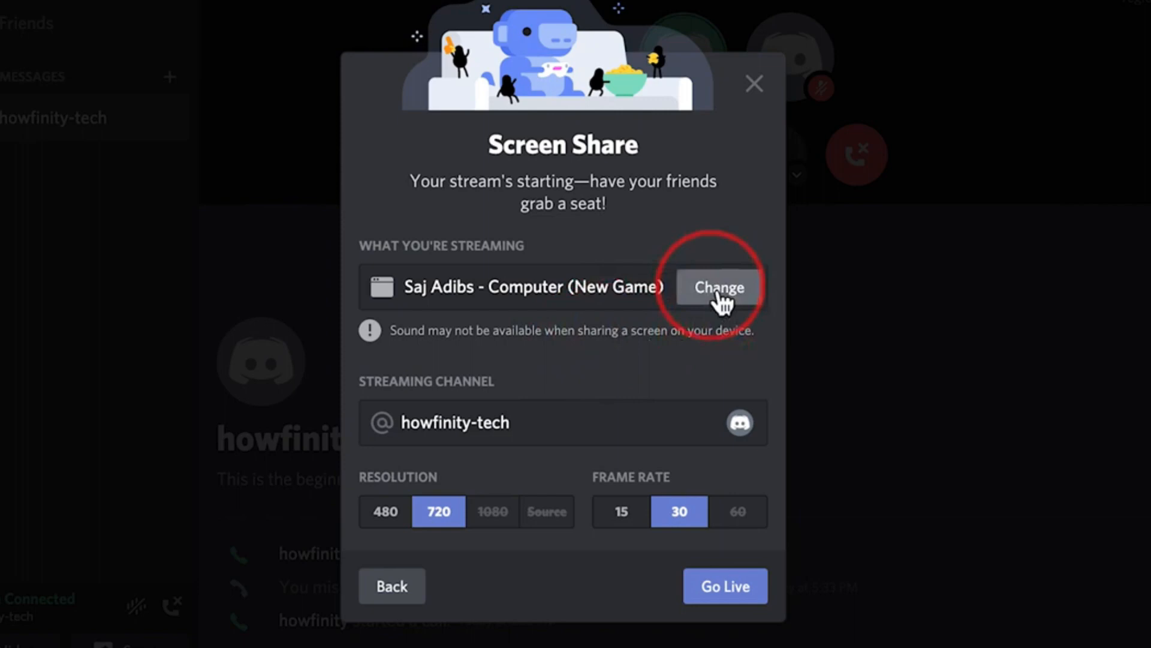
{"action": "left_click", "coordinate": [717, 287]}
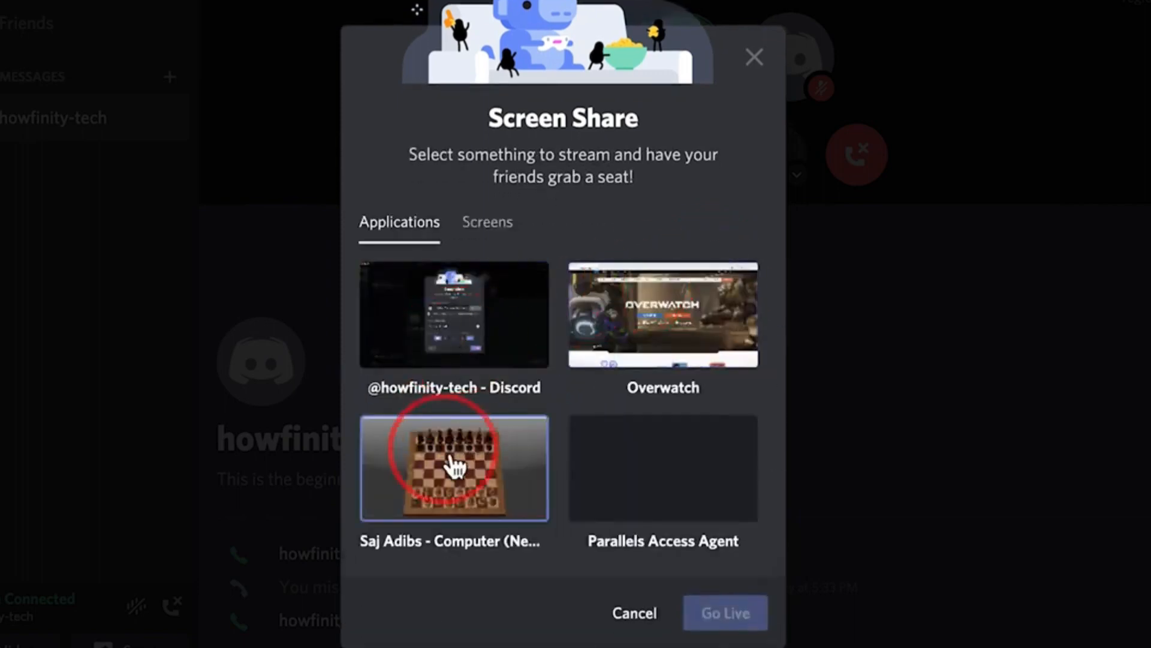
{"action": "left_click", "coordinate": [454, 468]}
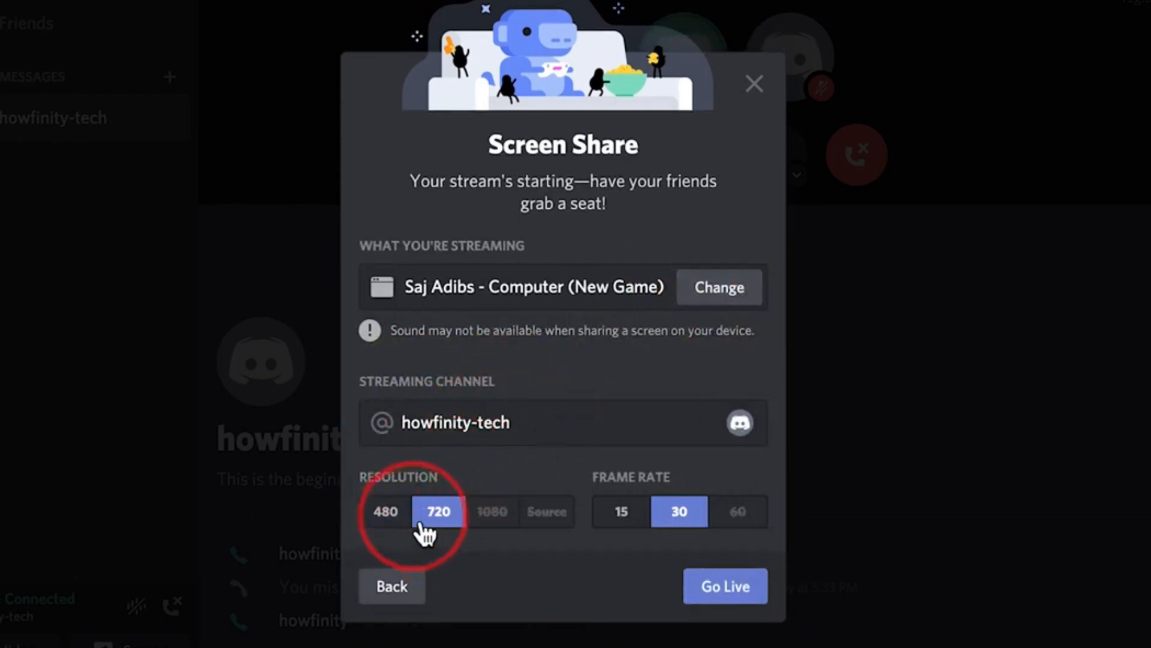
{"action": "left_click", "coordinate": [723, 585]}
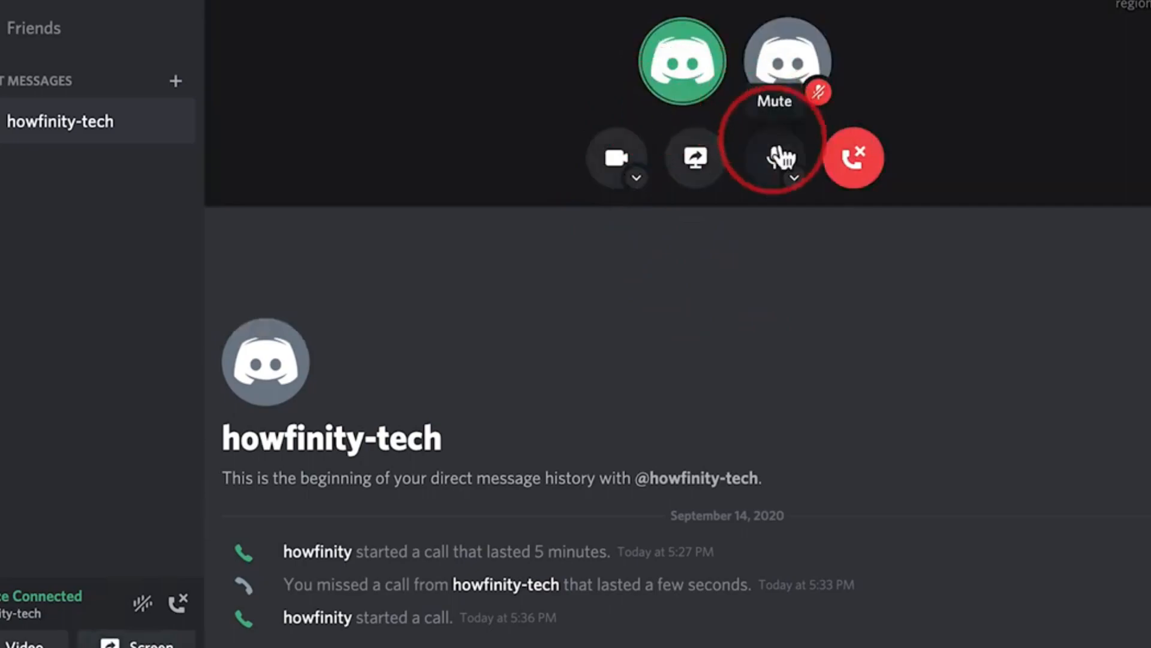
Switch the Share dialog to Application Window and back to Entire Screen, then close it.
{"action": "left_click", "coordinate": [691, 157]}
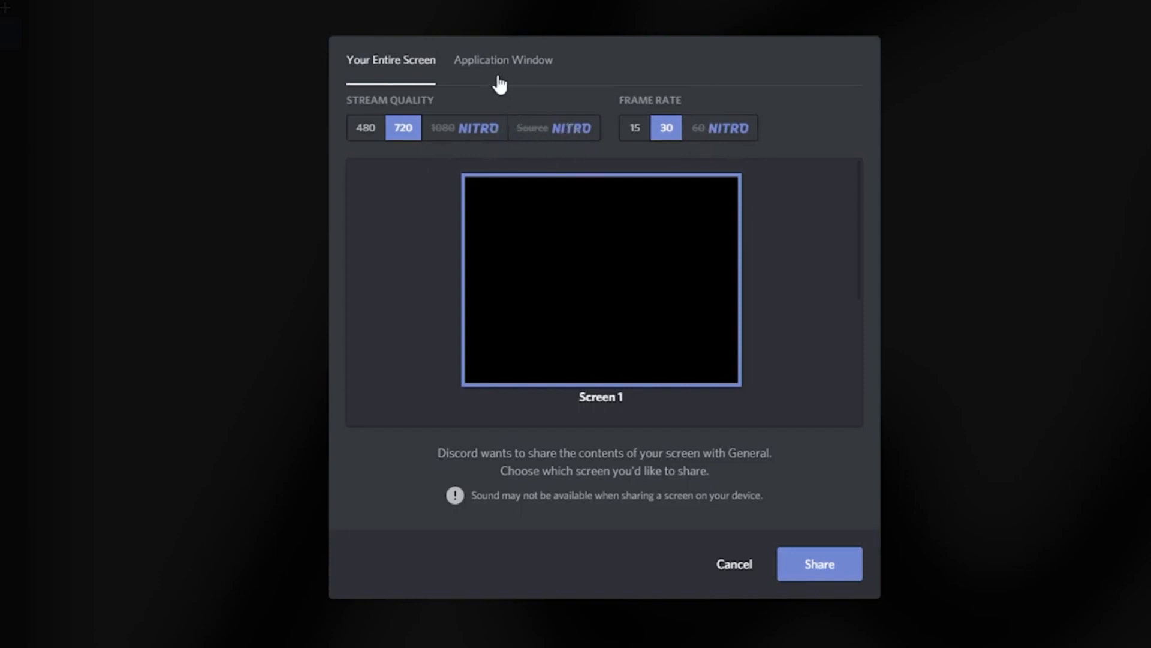
{"action": "left_click", "coordinate": [503, 60]}
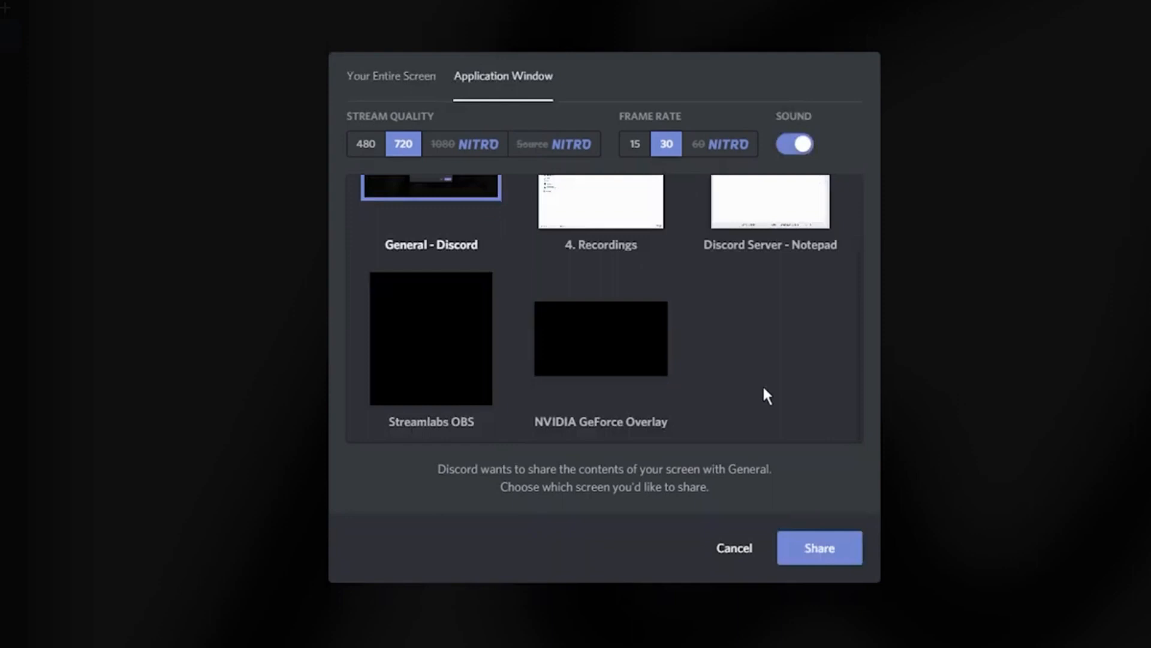
{"action": "left_click", "coordinate": [390, 76]}
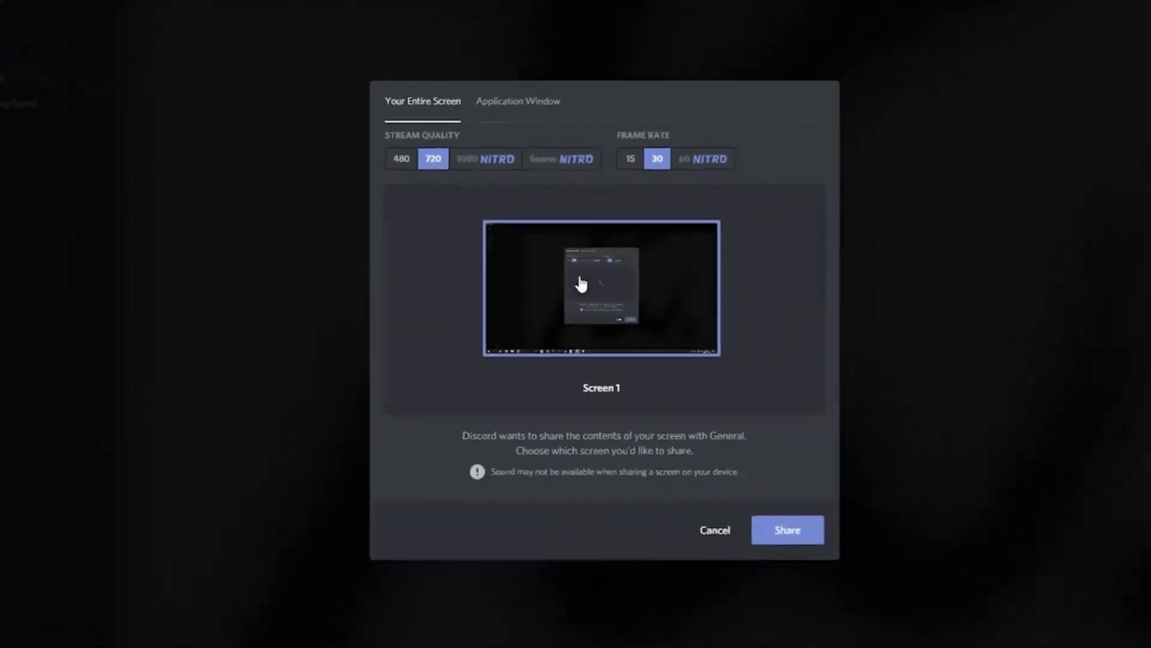
{"action": "left_click", "coordinate": [786, 529]}
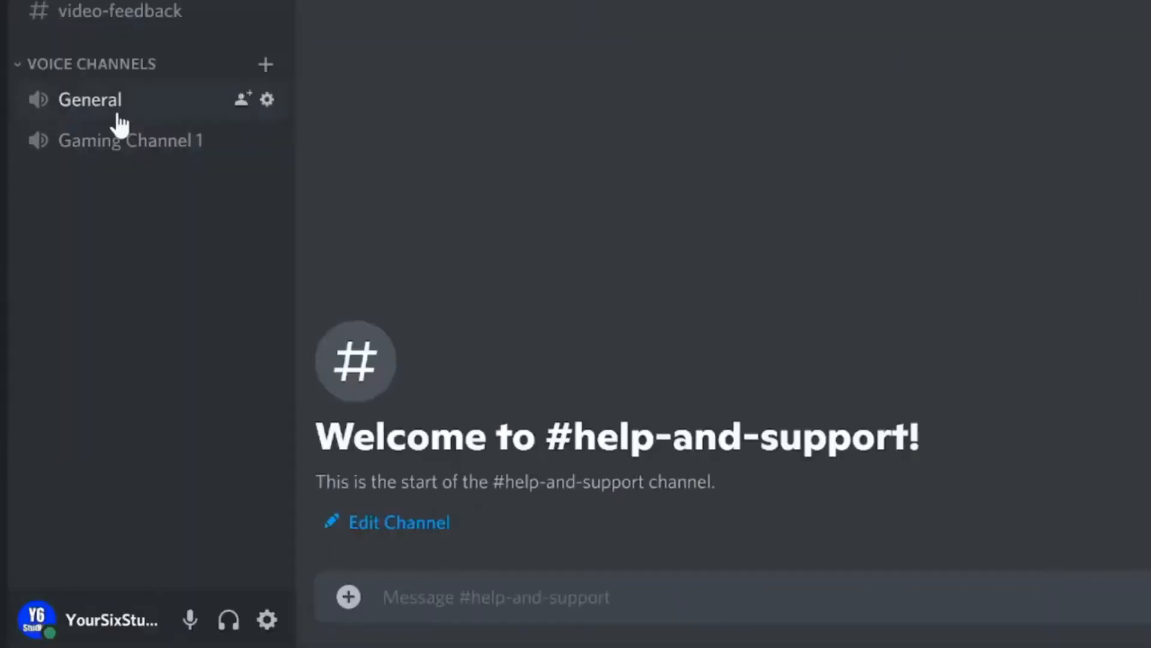
Join the General voice channel and choose Screen 1 as the stream source at 720p, 30 fps.
{"action": "left_click", "coordinate": [89, 99]}
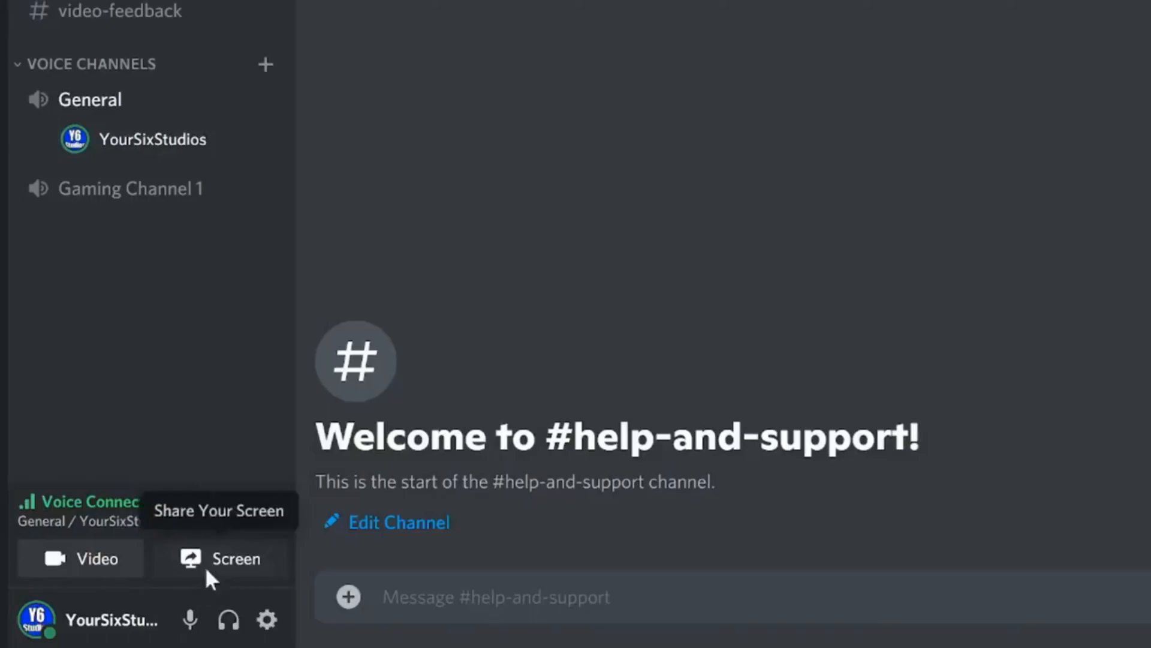
{"action": "left_click", "coordinate": [223, 558]}
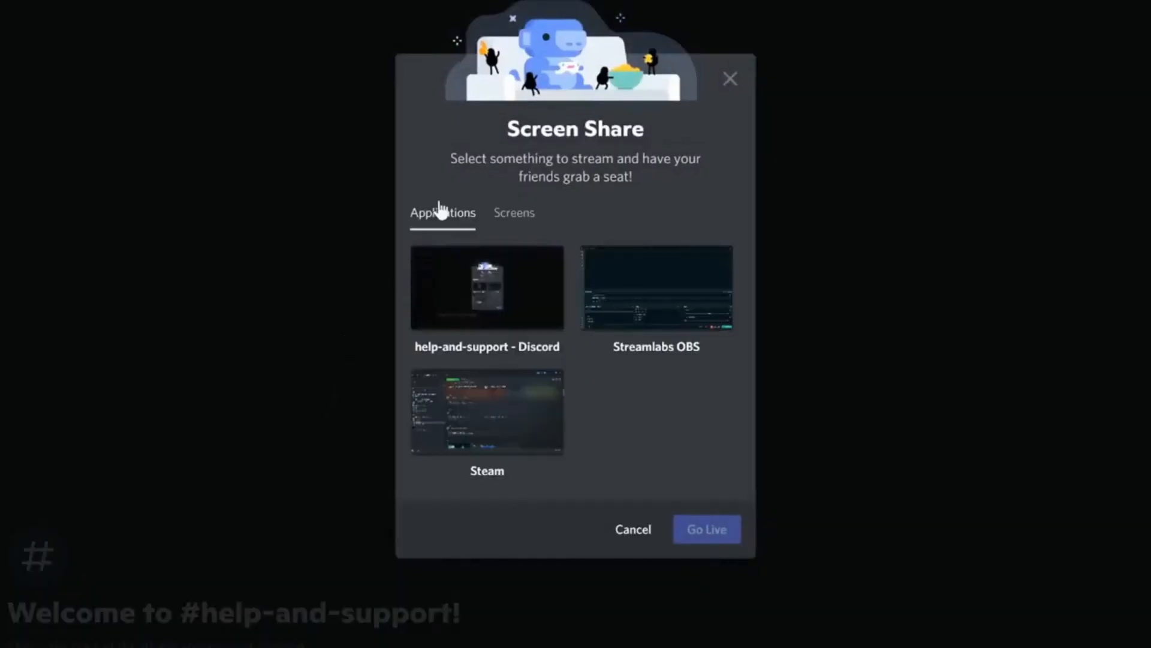
{"action": "mouse_move", "coordinate": [503, 223]}
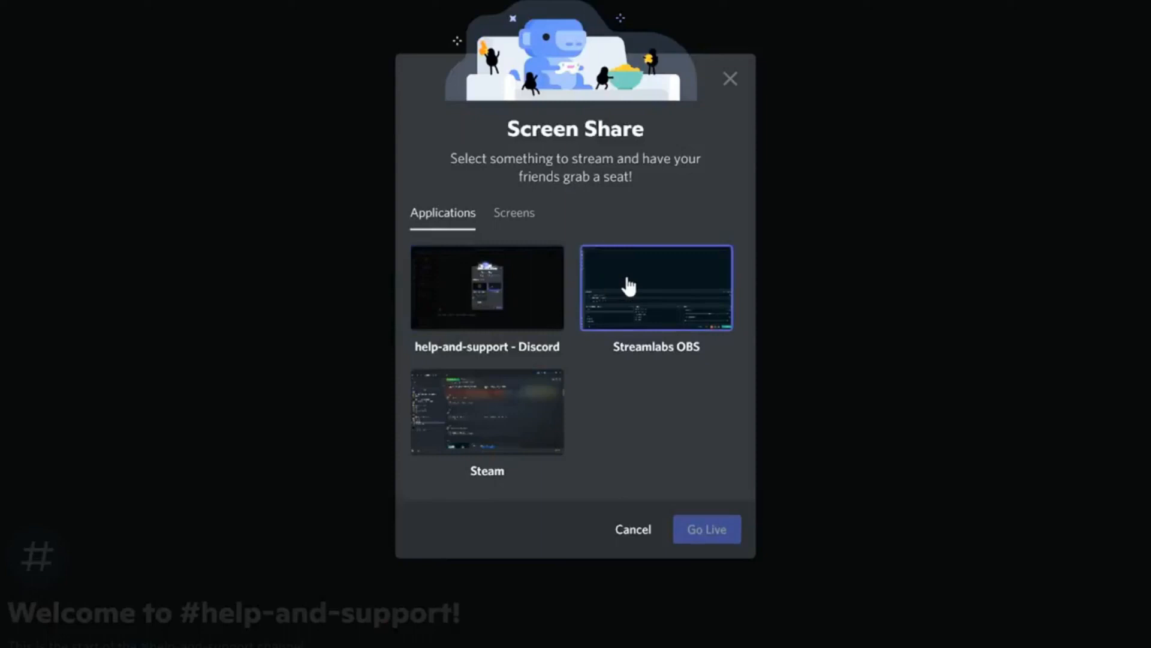
{"action": "left_click", "coordinate": [705, 529]}
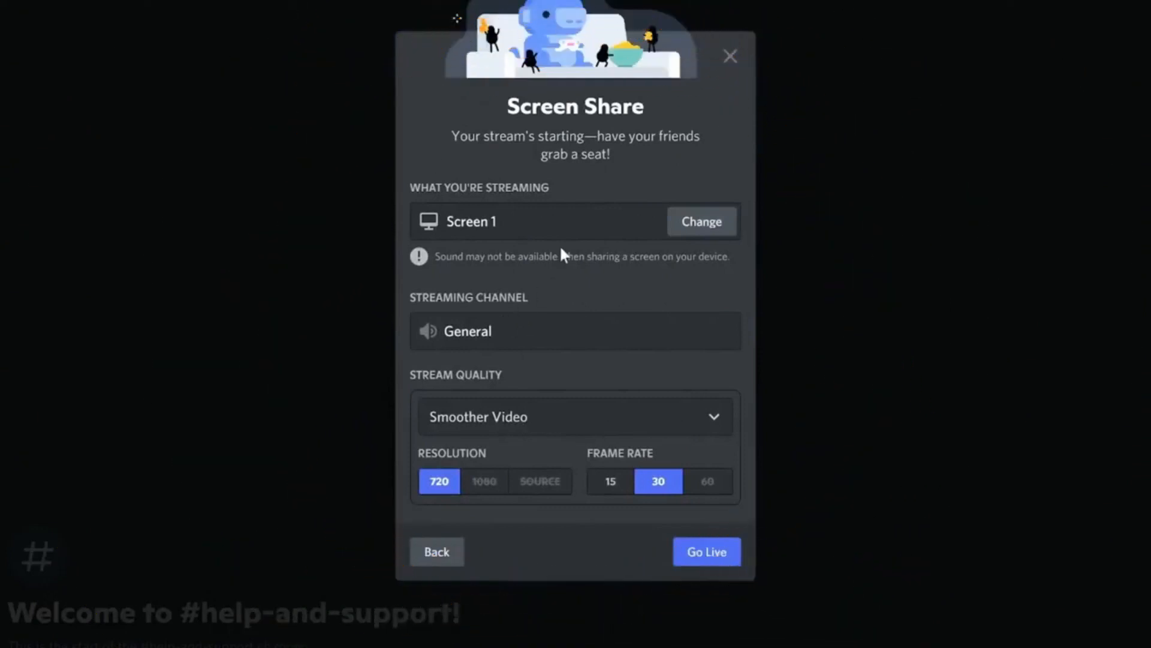
{"action": "mouse_move", "coordinate": [702, 222]}
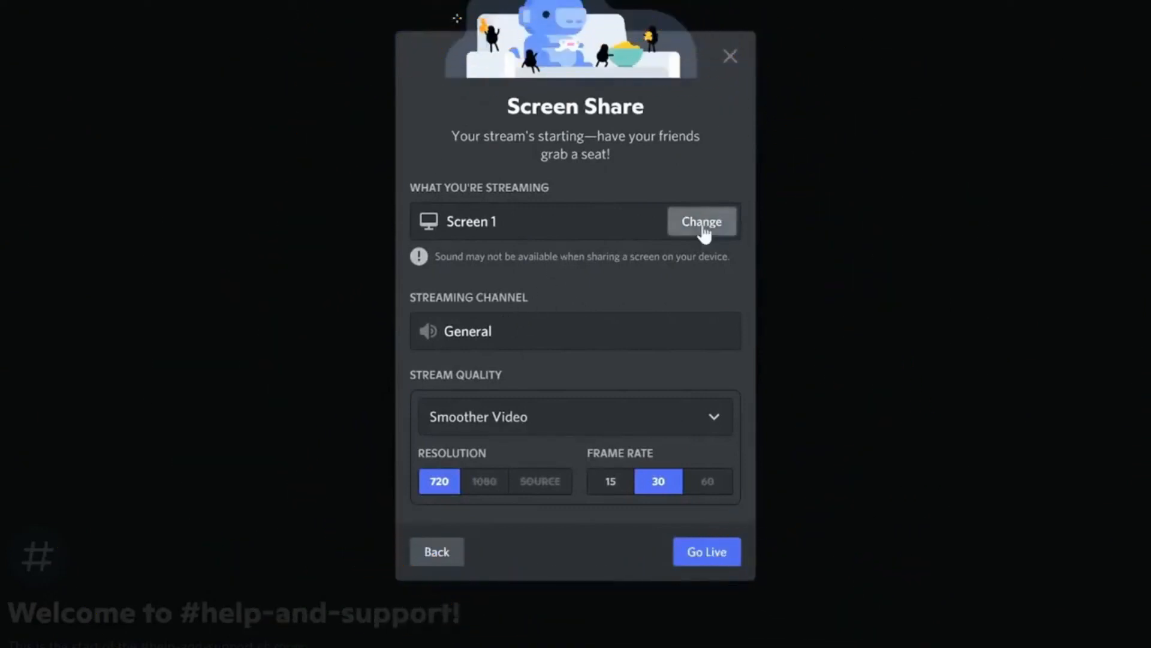